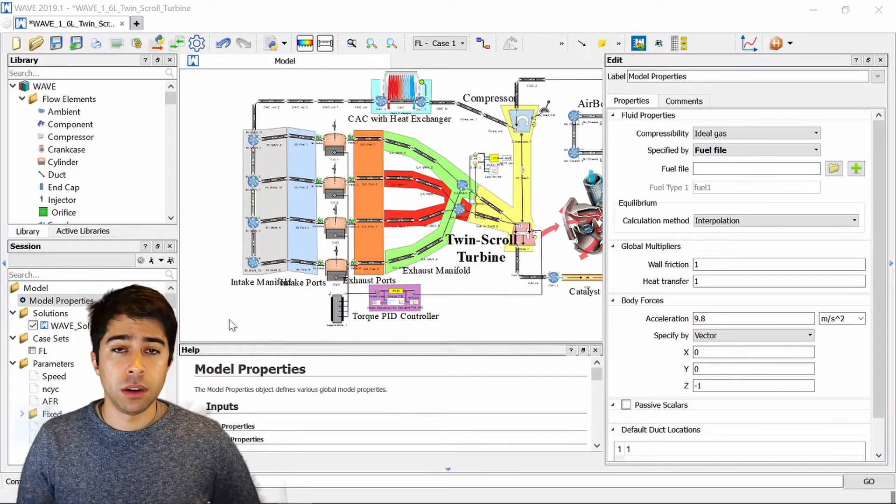
- In Model Properties, switch the fluid's Specified by setting from a predefined tag to Fuel file
{"action": "left_click", "coordinate": [755, 149]}
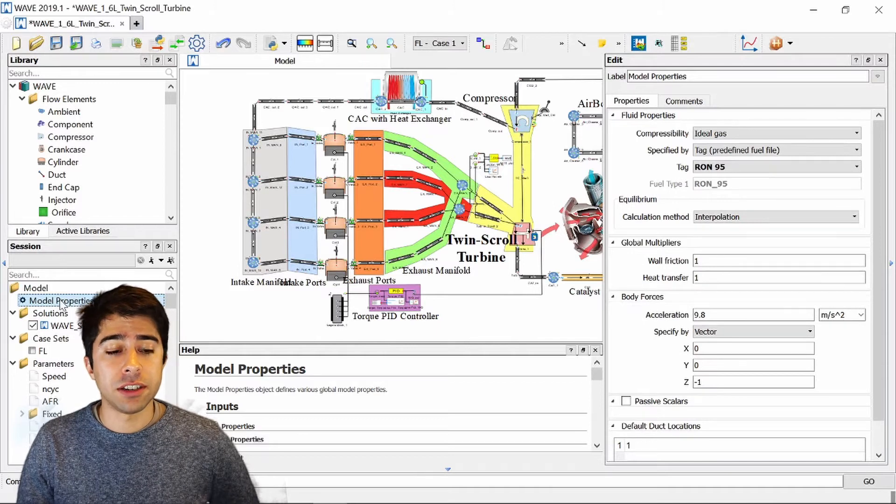
{"action": "mouse_move", "coordinate": [746, 150]}
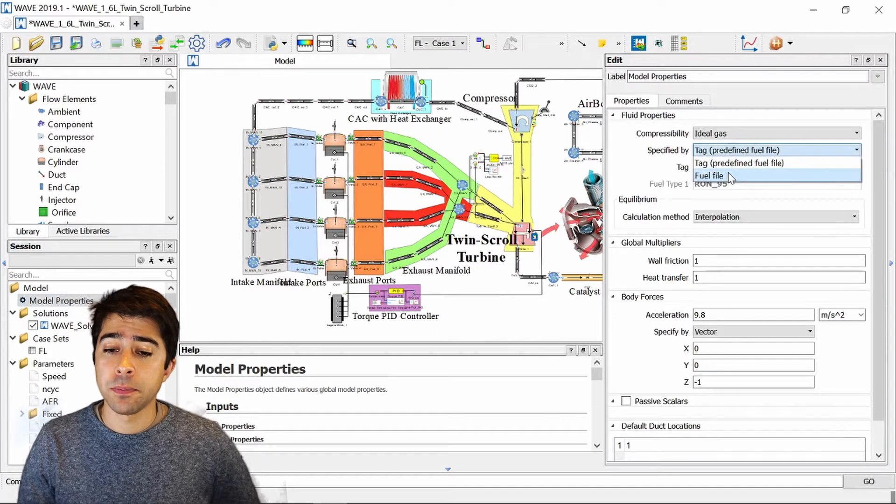
{"action": "left_click", "coordinate": [710, 175]}
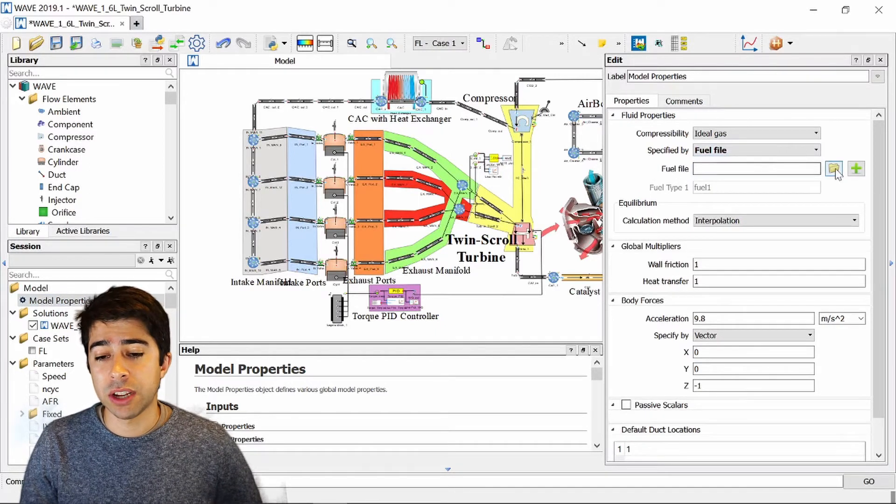
{"action": "mouse_move", "coordinate": [833, 169]}
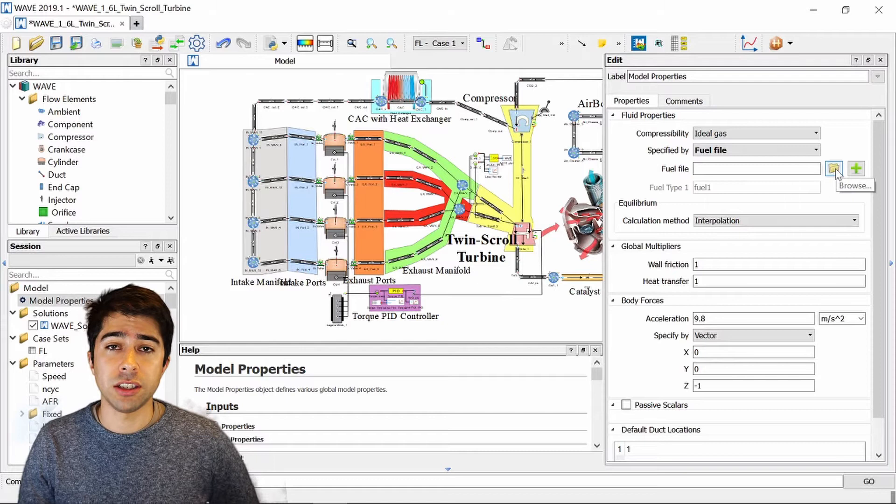
{"action": "mouse_move", "coordinate": [855, 171]}
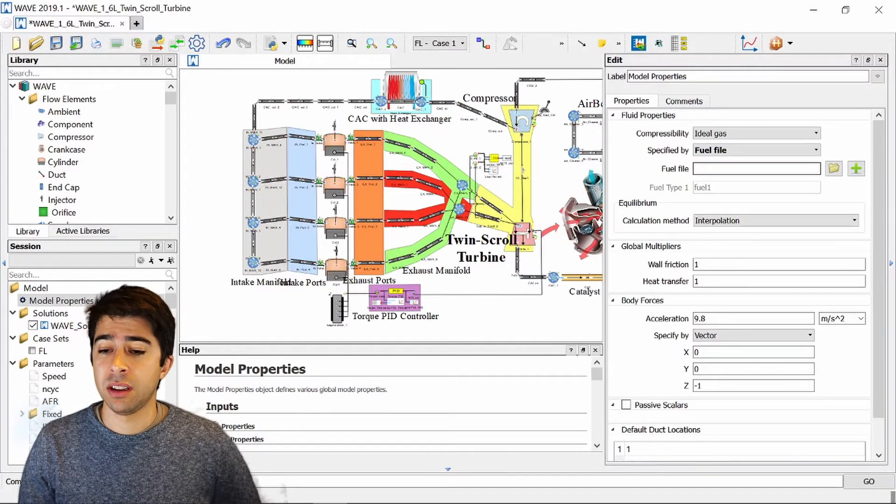
{"action": "mouse_move", "coordinate": [856, 168]}
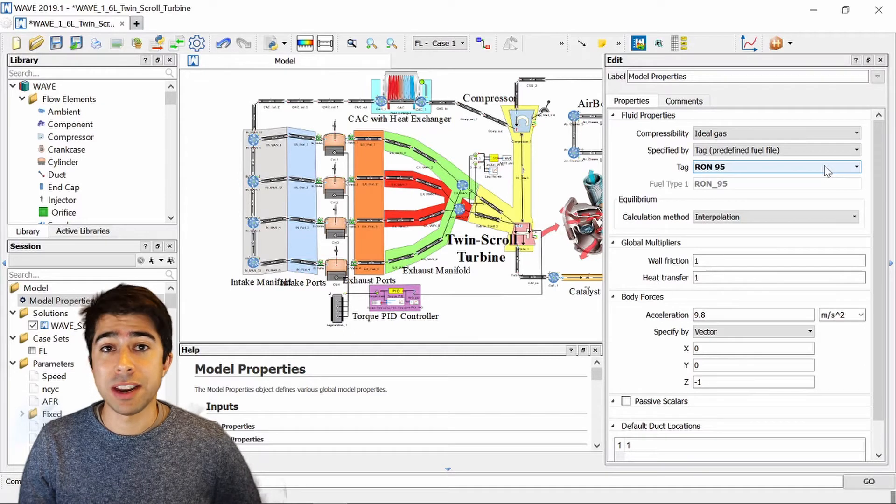
- Drop down the Tag list of predefined fuels with RON 95 currently selected
{"action": "left_click", "coordinate": [855, 166]}
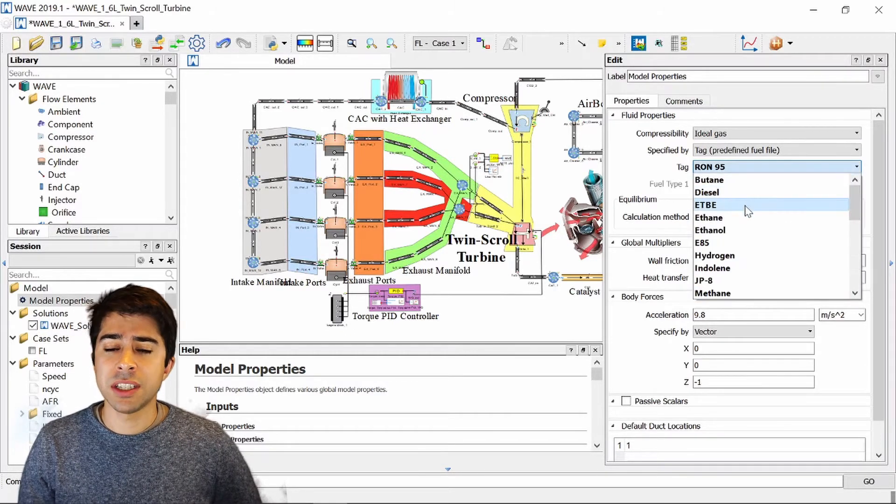
{"action": "mouse_move", "coordinate": [740, 230]}
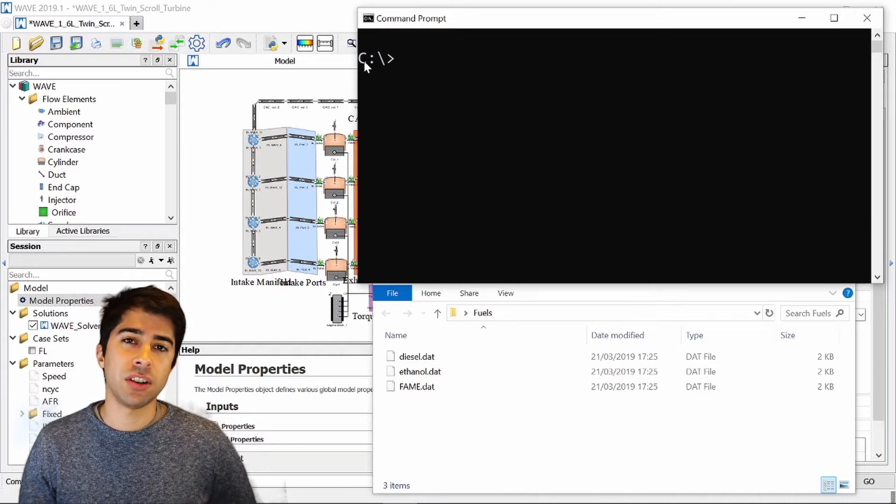
{"action": "mouse_move", "coordinate": [434, 83]}
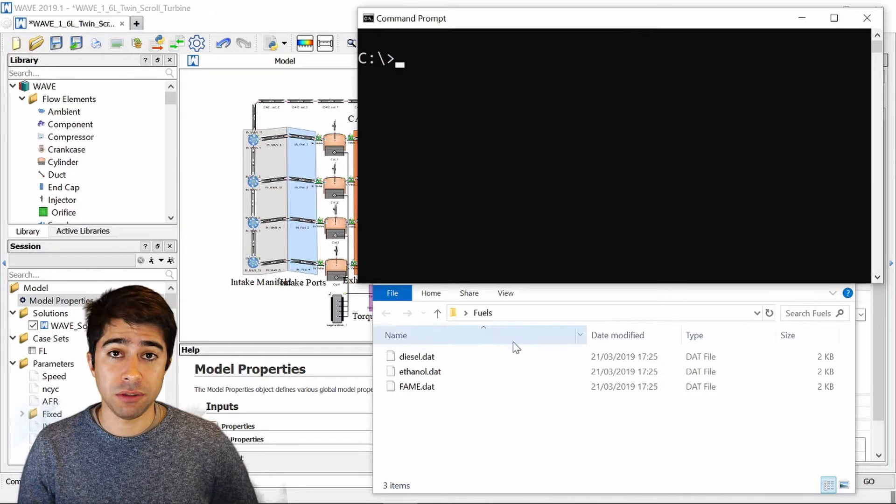
- Change directory to C:\Users\a-vanniekerk\Desktop\Fuels and list its diesel, ethanol and FAME .dat files
{"action": "left_click", "coordinate": [415, 356]}
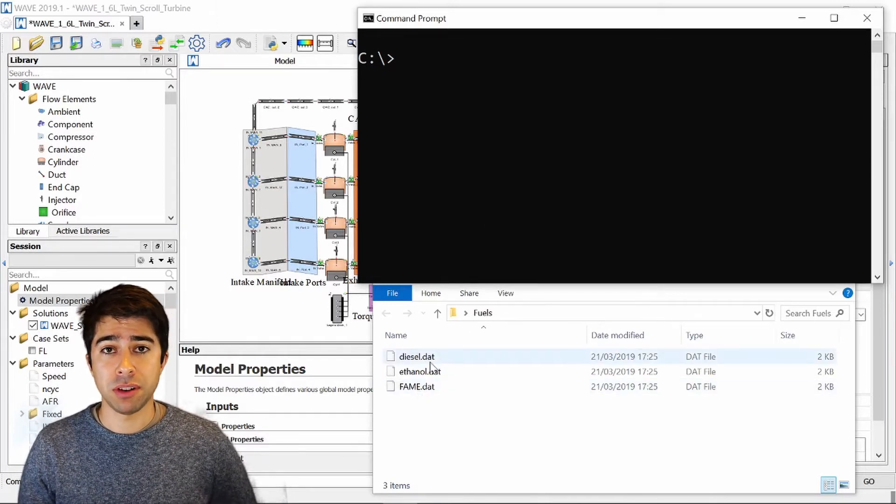
{"action": "left_click", "coordinate": [416, 386]}
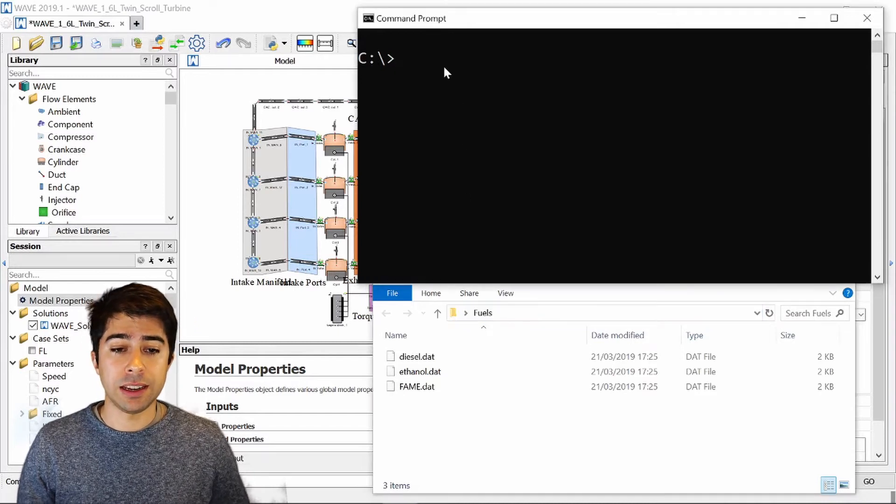
{"action": "type", "text": "cd"}
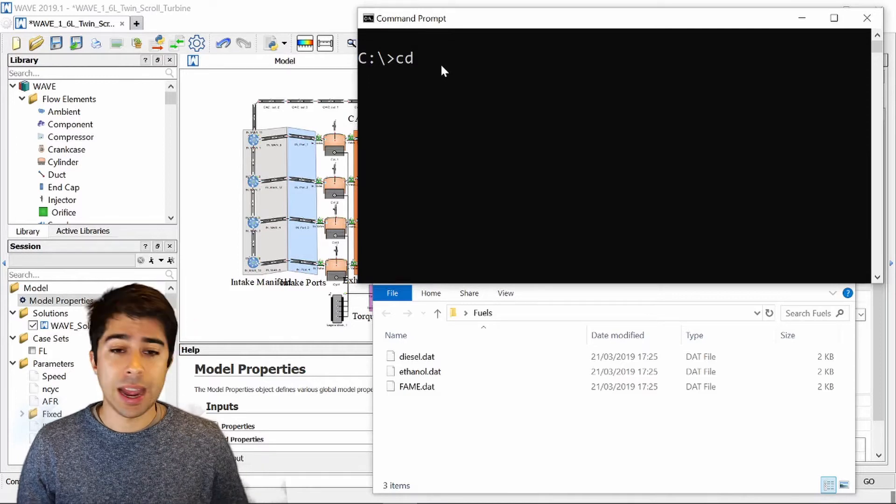
{"action": "type", "text": "C:\\Users\\a-vanniekerk\\Desktop\\Fuels"}
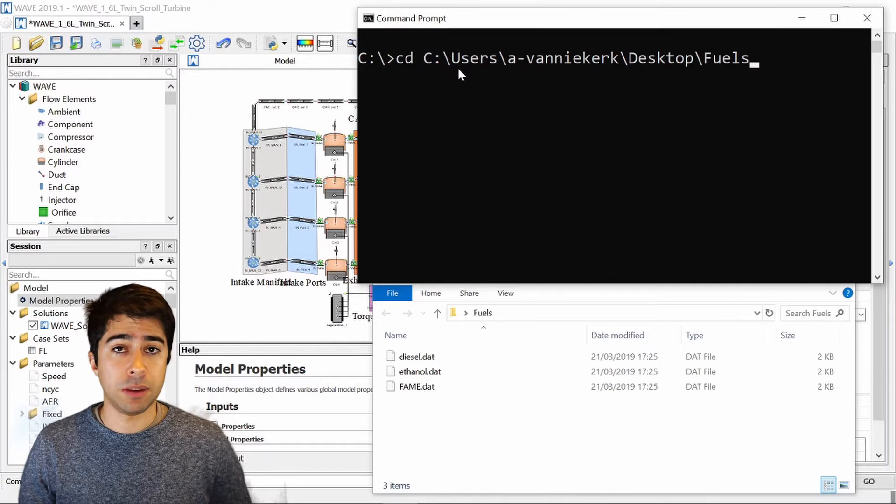
{"action": "key", "text": "Enter"}
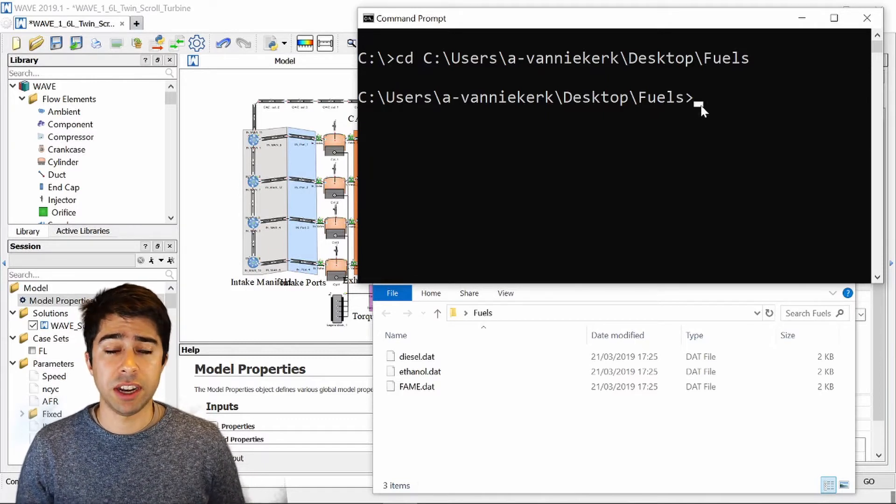
{"action": "mouse_move", "coordinate": [708, 99]}
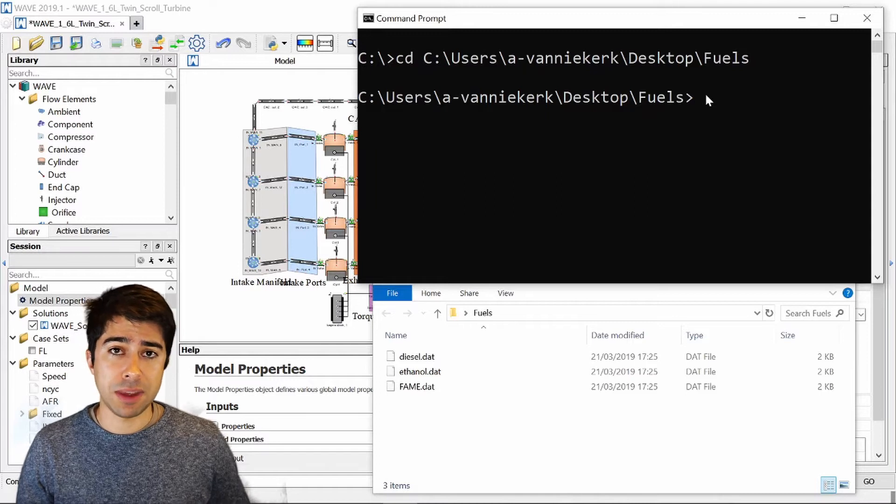
{"action": "type", "text": "dir"}
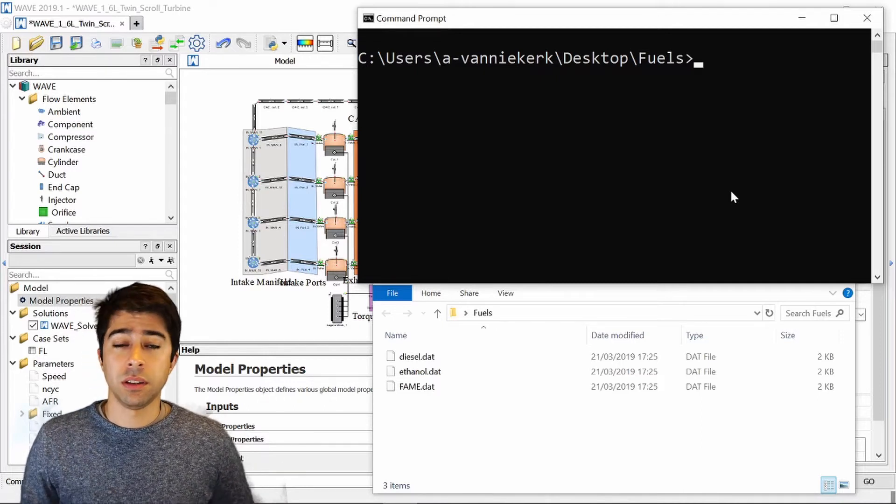
{"action": "mouse_move", "coordinate": [733, 67]}
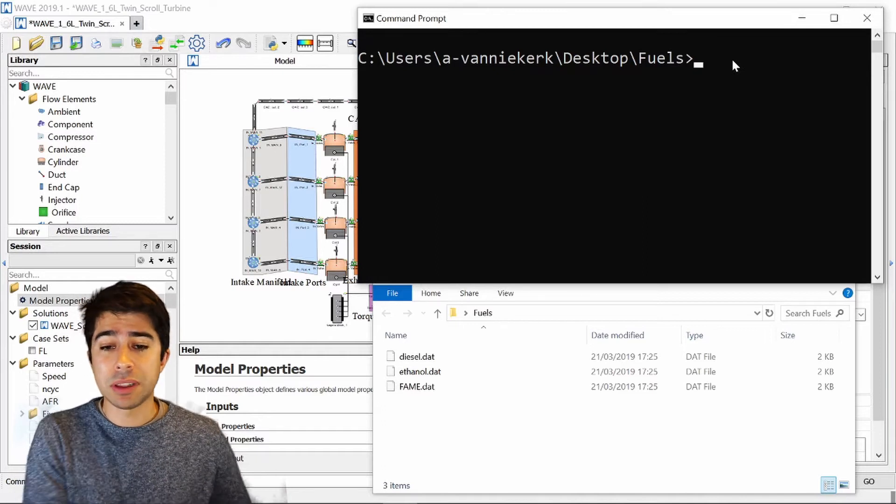
- Run buildfuel on diesel.dat, ethanol.dat, FAME.dat with fractions 0.89 0.09 0.02 to make B2E9
{"action": "type", "text": "buildfuel -d"}
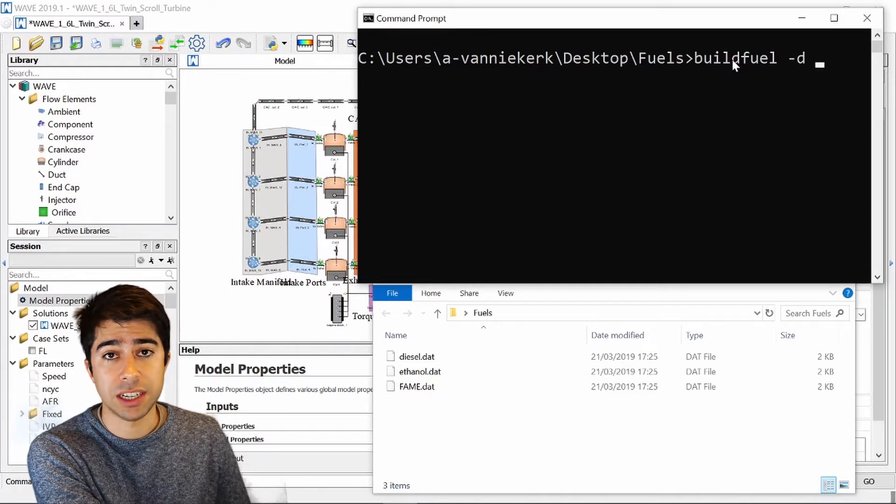
{"action": "type", "text": "diesel.dat"}
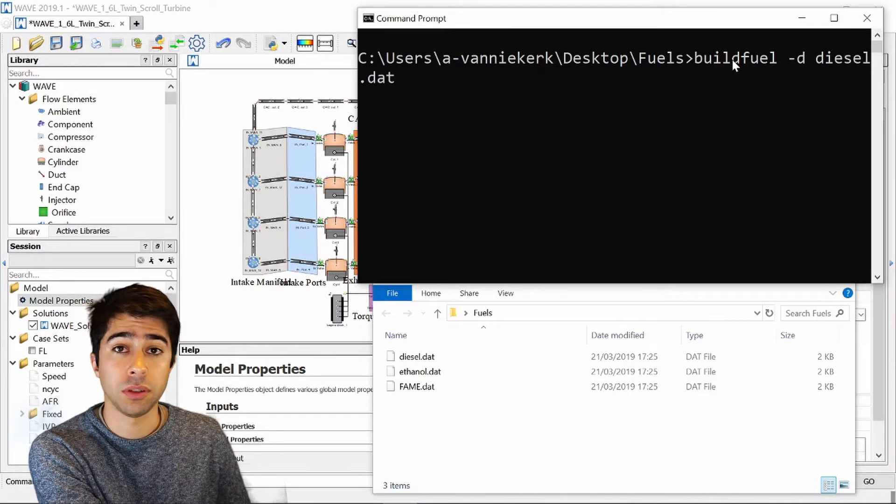
{"action": "type", "text": "ethanol.dat"}
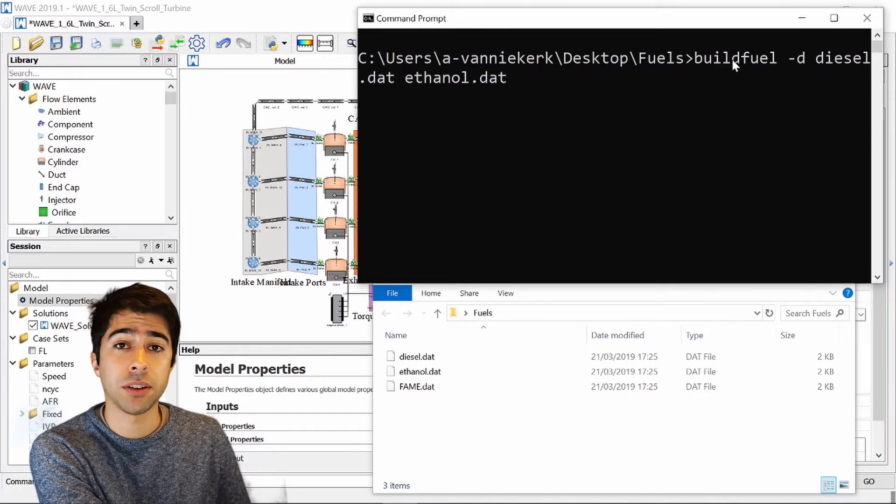
{"action": "type", "text": "DA"}
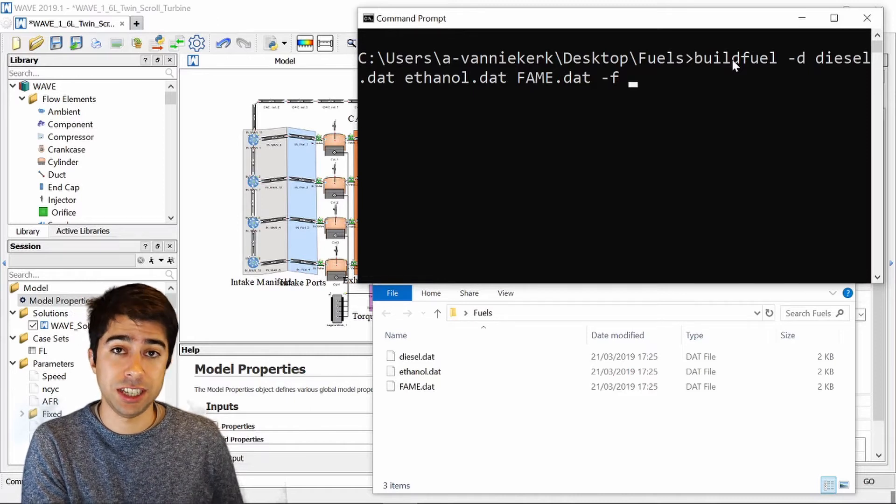
{"action": "type", "text": "0."}
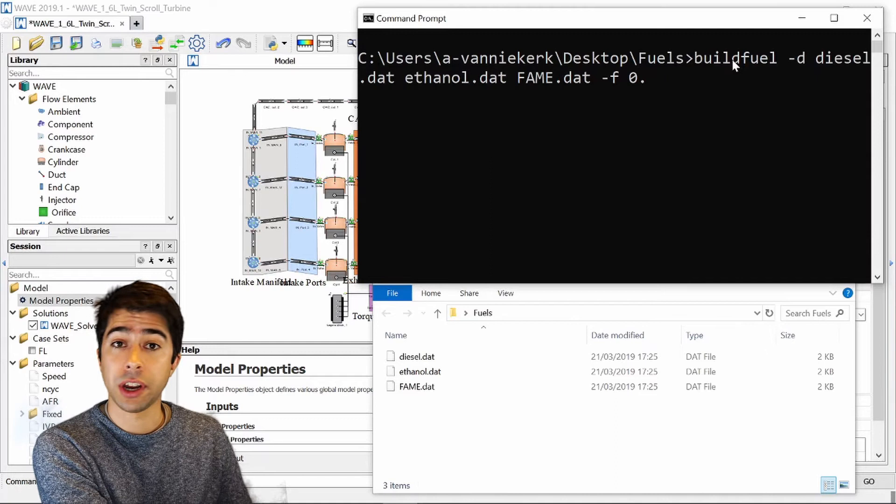
{"action": "type", "text": "89"}
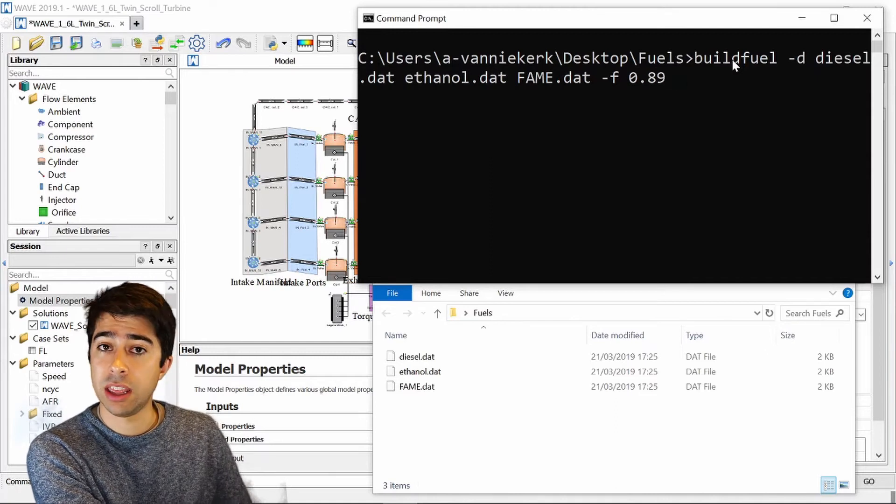
{"action": "type", "text": "0."}
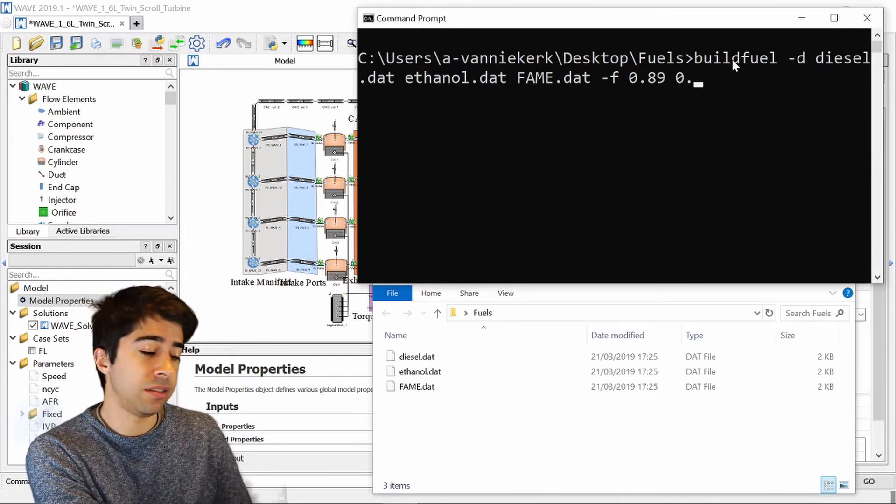
{"action": "type", "text": "09"}
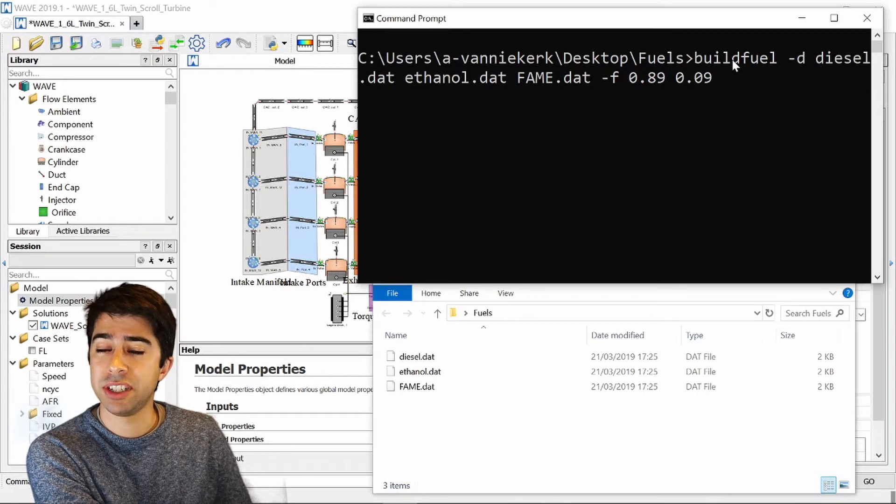
{"action": "type", "text": "0.0w"}
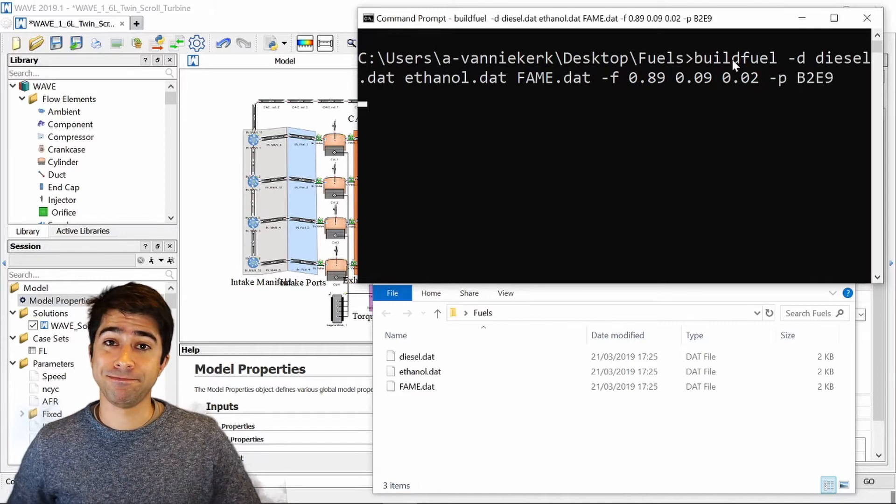
{"action": "key", "text": "enter"}
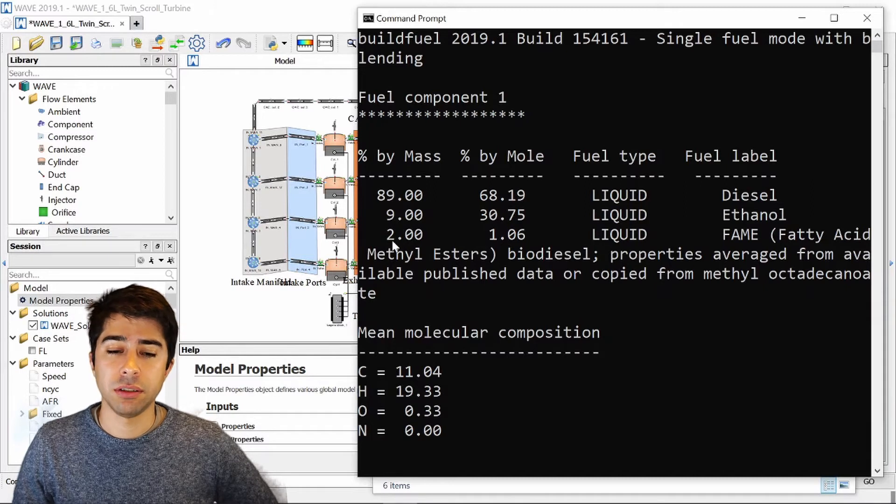
- Scroll through the buildfuel output to the 100% completion and B2E9 output-files listing
{"action": "scroll", "scroll_direction": "down", "scroll_amount": 3}
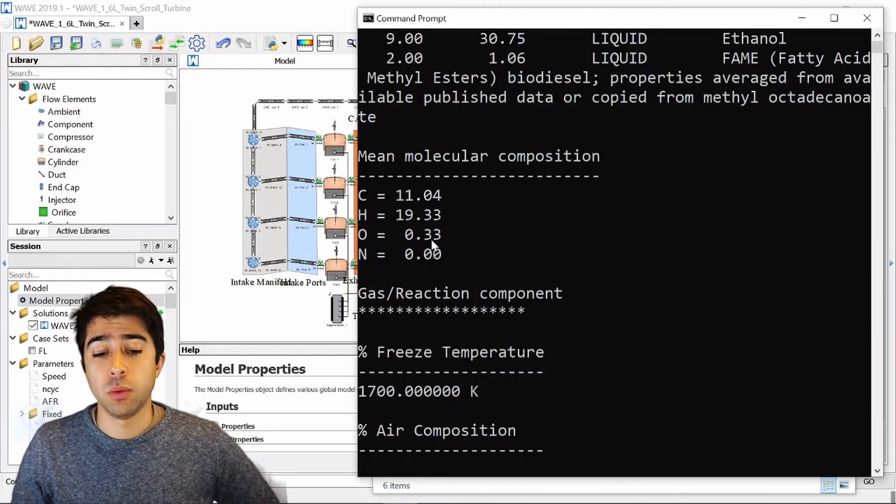
{"action": "scroll", "scroll_direction": "down", "scroll_amount": 3}
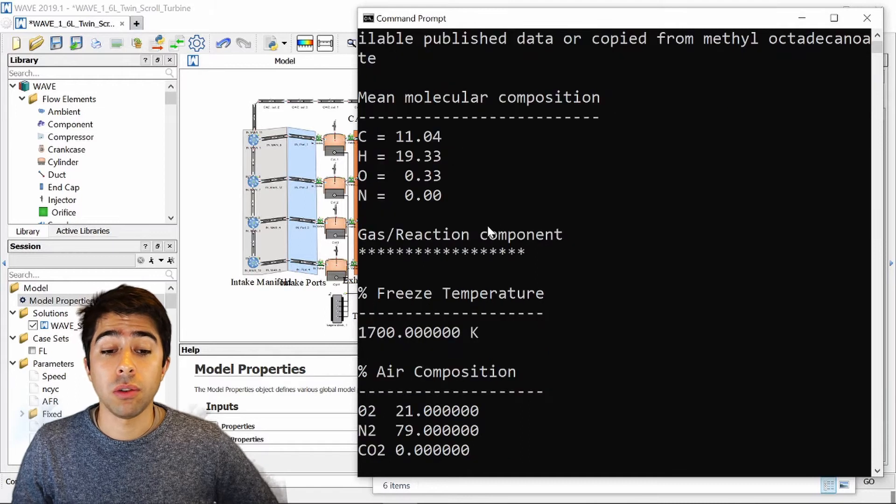
{"action": "scroll", "scroll_direction": "down", "scroll_amount": 3}
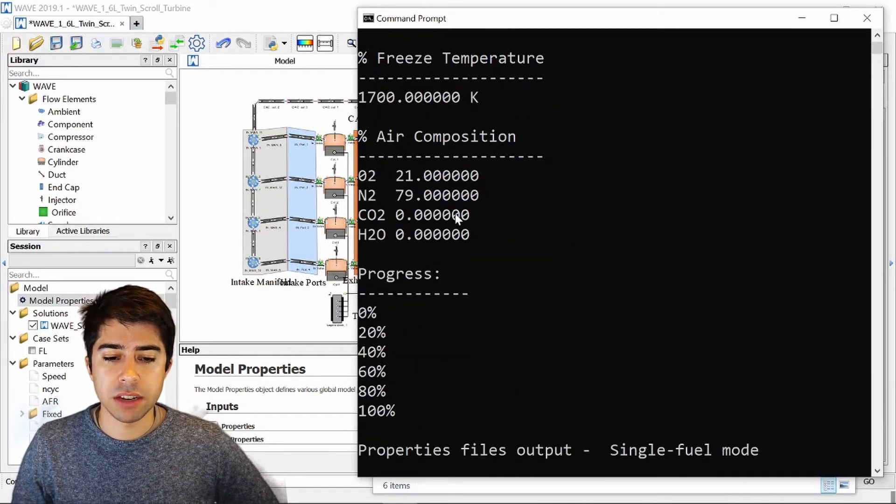
{"action": "scroll", "scroll_direction": "down", "scroll_amount": 3}
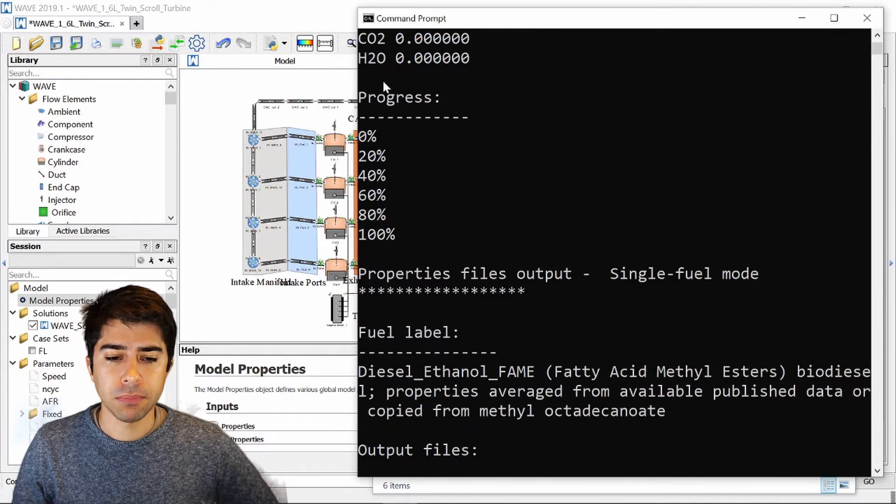
{"action": "mouse_move", "coordinate": [373, 244]}
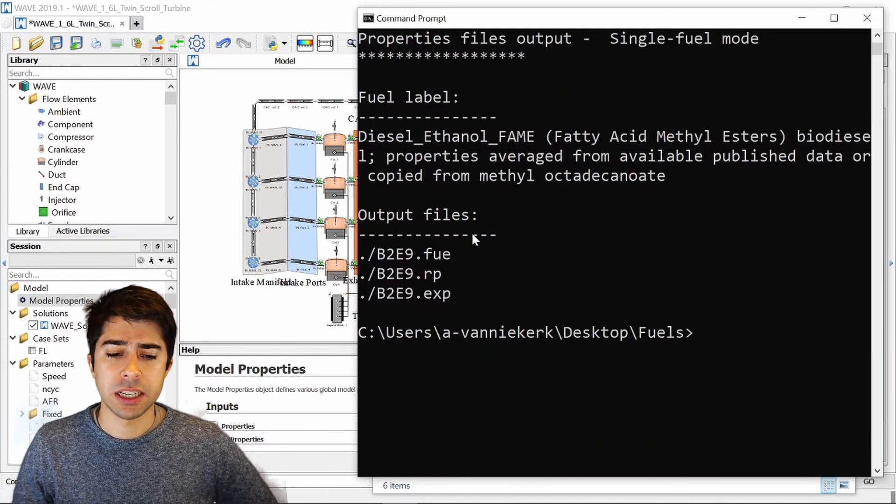
{"action": "mouse_move", "coordinate": [454, 263]}
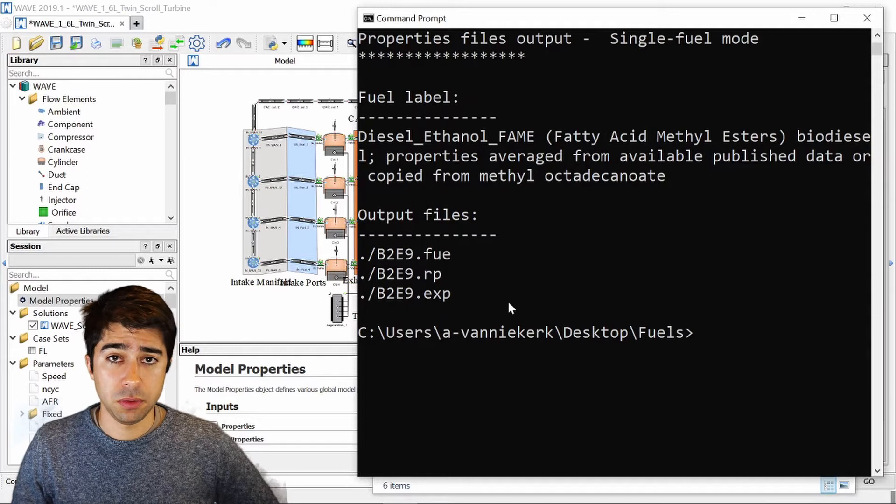
{"action": "mouse_move", "coordinate": [457, 283]}
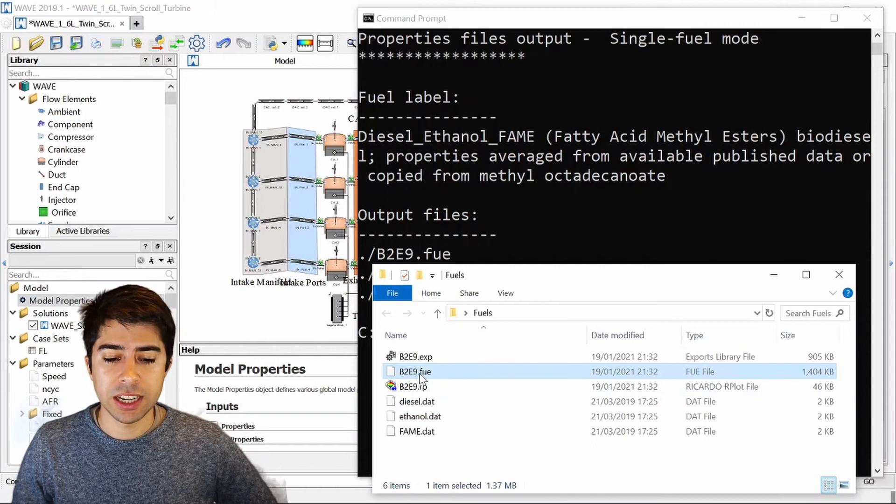
{"action": "mouse_move", "coordinate": [414, 371]}
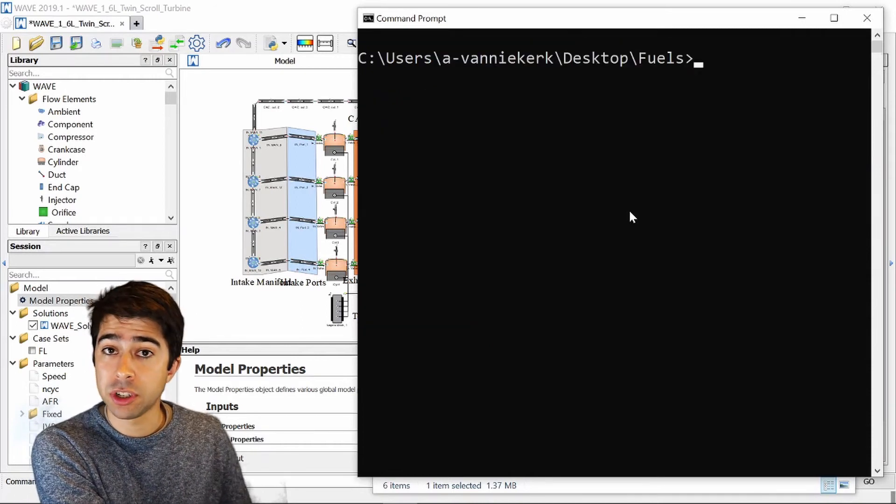
- Run buildfuel on diesel.dat and FAME.dat at 0.93/0.07 with prefix B7, then return to WAVE
{"action": "type", "text": "build"}
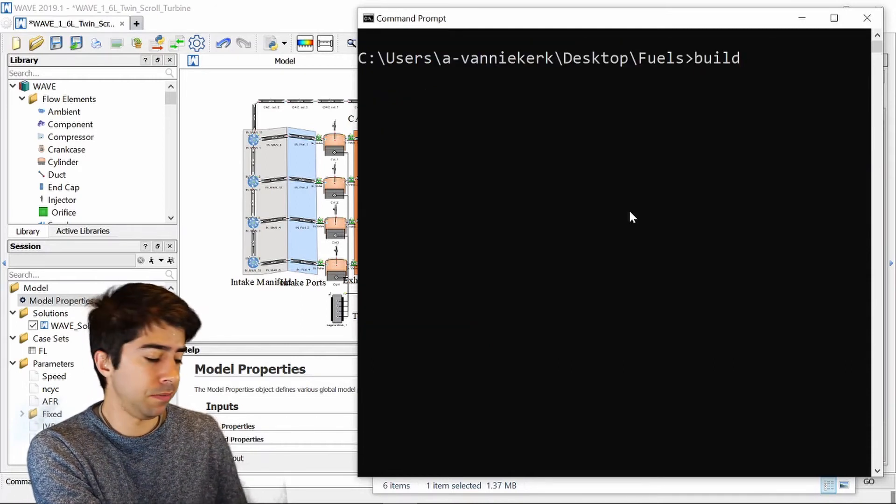
{"action": "type", "text": "fuel -d"}
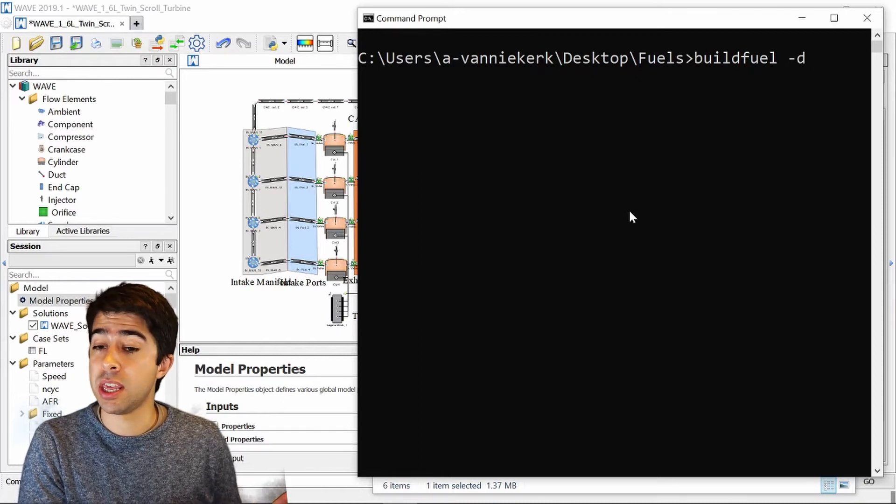
{"action": "type", "text": "diesel.dat"}
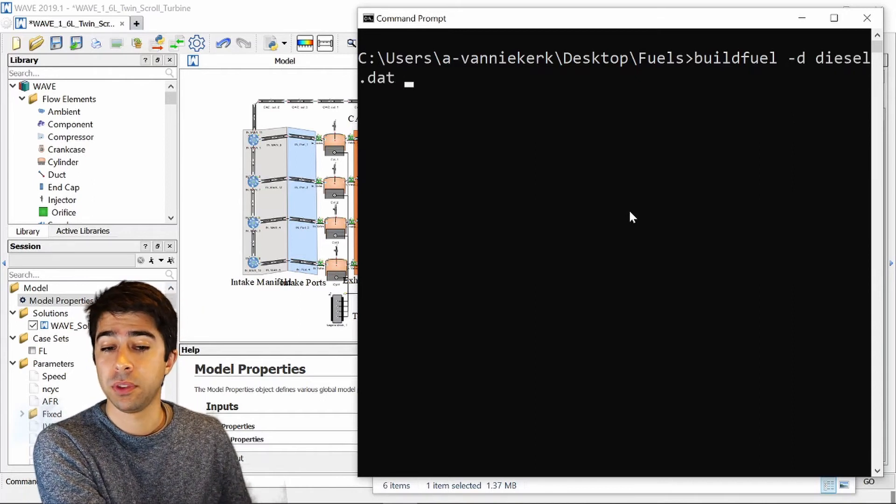
{"action": "type", "text": "FAME.dat"}
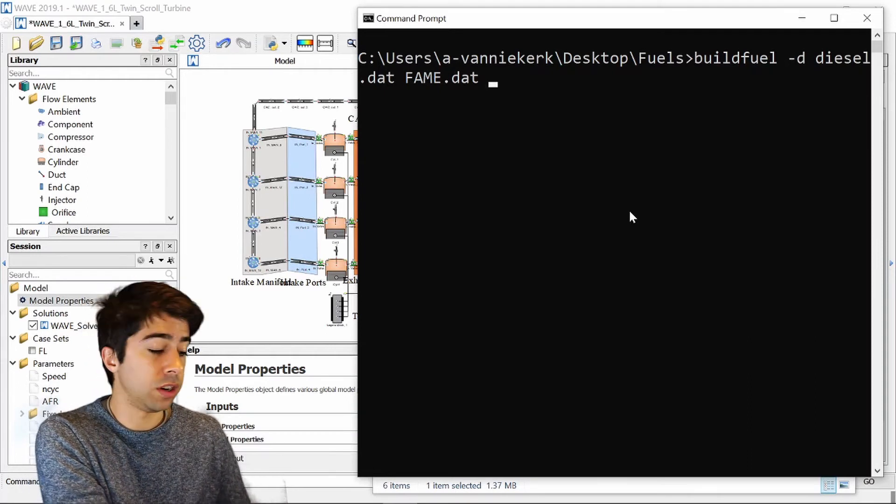
{"action": "type", "text": "-f"}
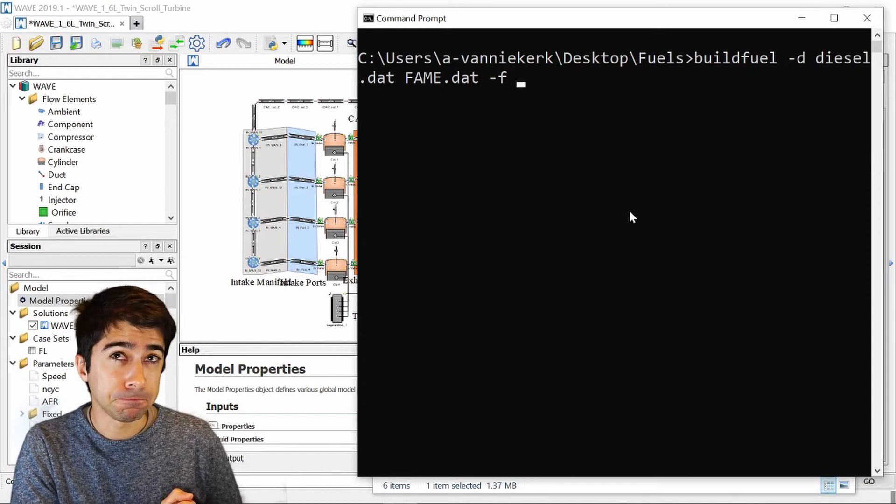
{"action": "type", "text": "0.93"}
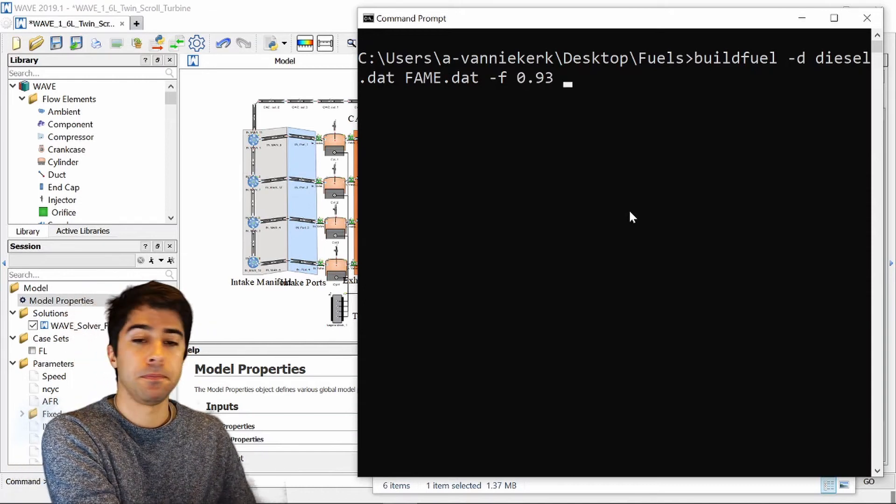
{"action": "type", "text": "0.07"}
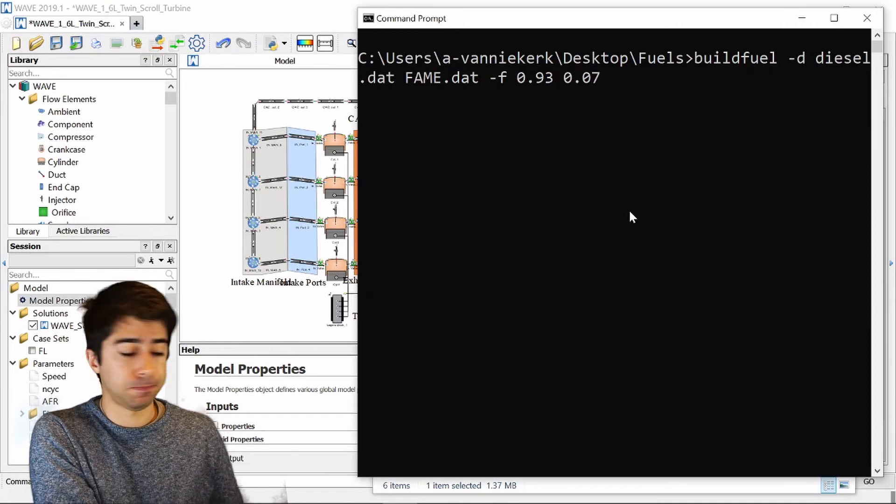
{"action": "type", "text": "-p"}
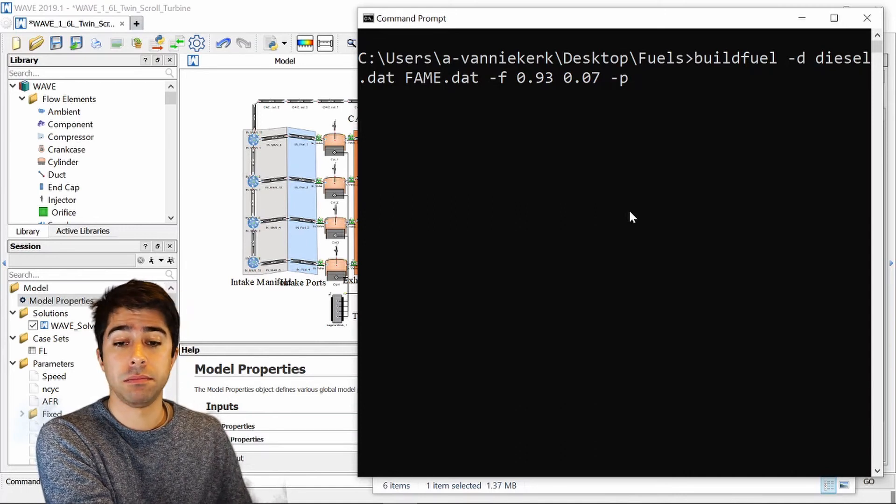
{"action": "type", "text": "B7"}
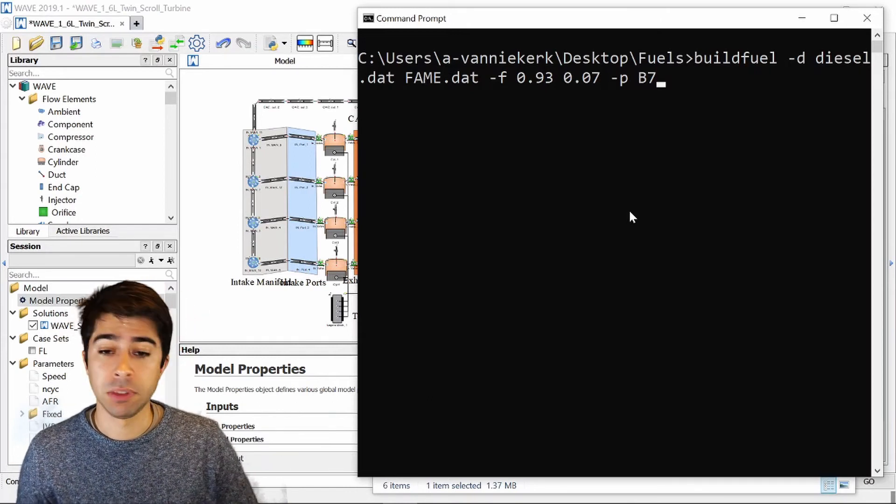
{"action": "key", "text": "enter"}
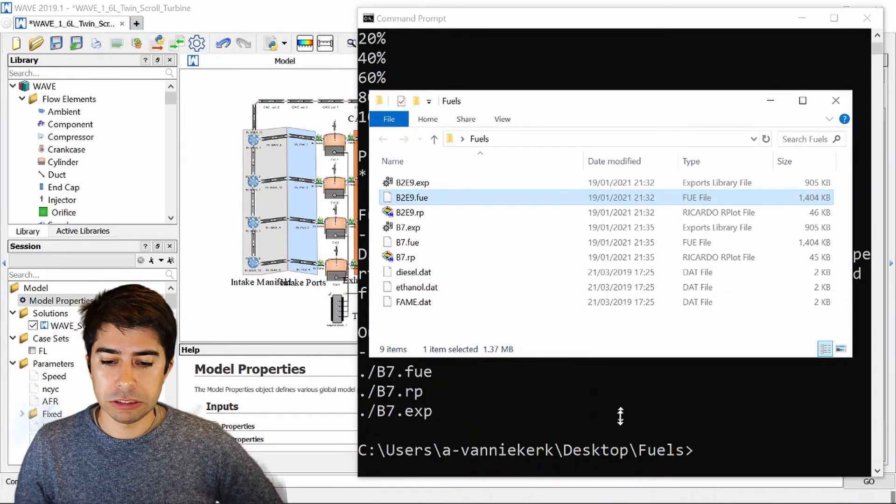
{"action": "left_click", "coordinate": [408, 243]}
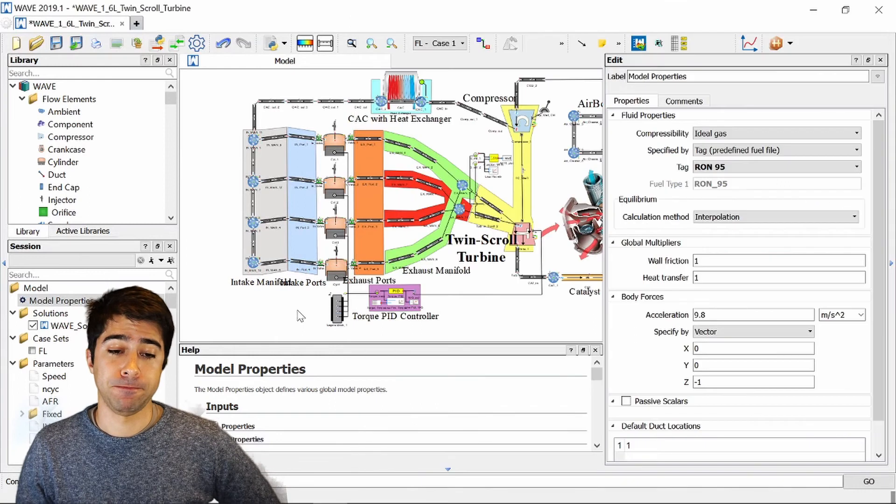
{"action": "mouse_move", "coordinate": [531, 307]}
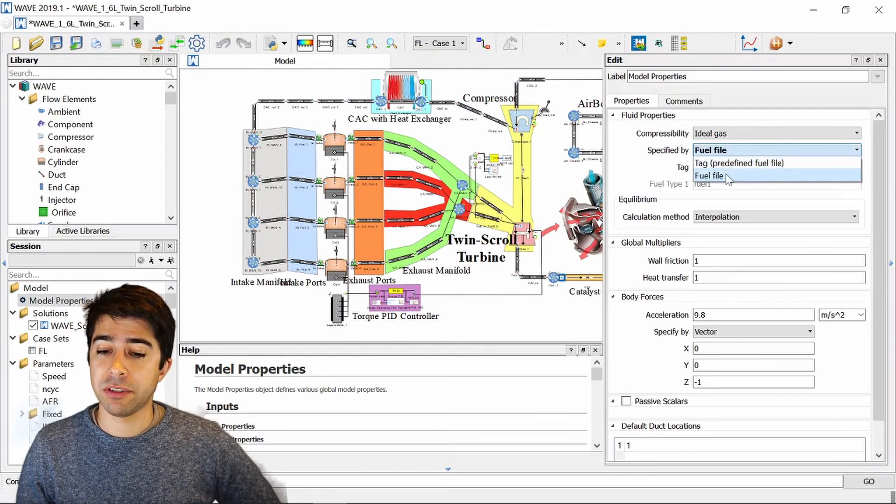
- Specify the fluid by fuel file and load B7.fue from Desktop\Fuels so Fuel Type 1 reads B7
{"action": "left_click", "coordinate": [709, 176]}
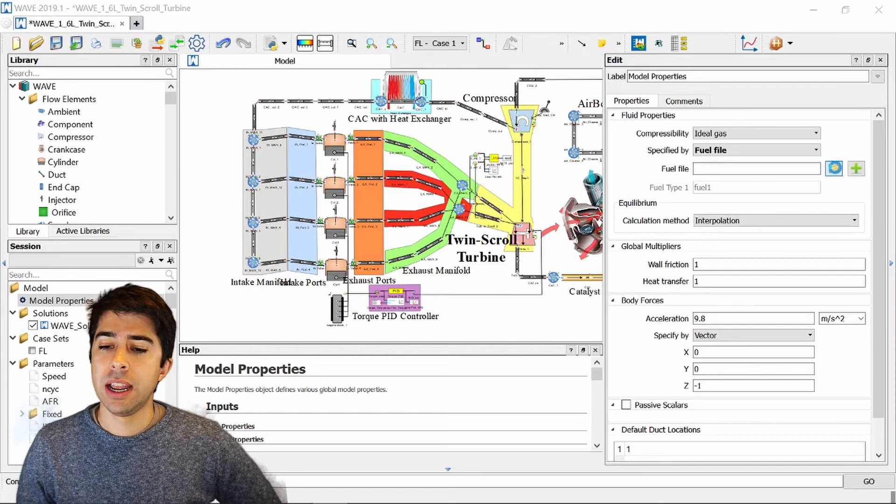
{"action": "left_click", "coordinate": [833, 169]}
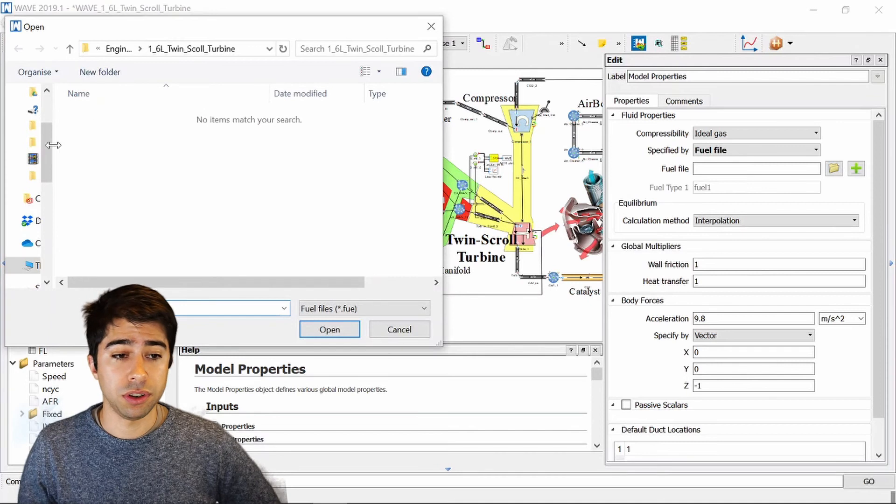
{"action": "left_click", "coordinate": [94, 128]}
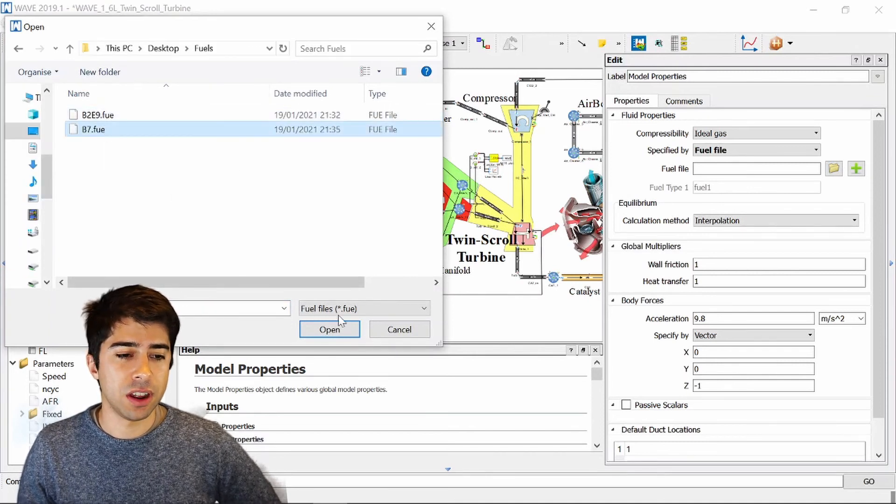
{"action": "left_click", "coordinate": [330, 329]}
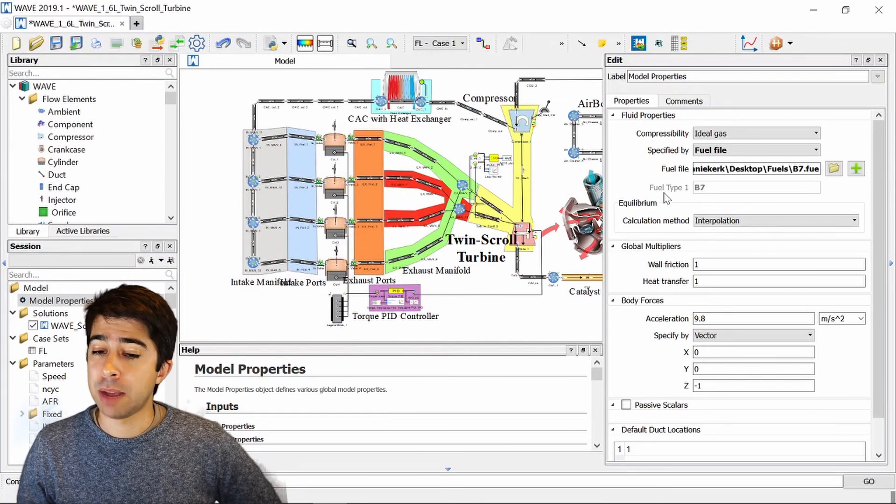
{"action": "mouse_move", "coordinate": [706, 198]}
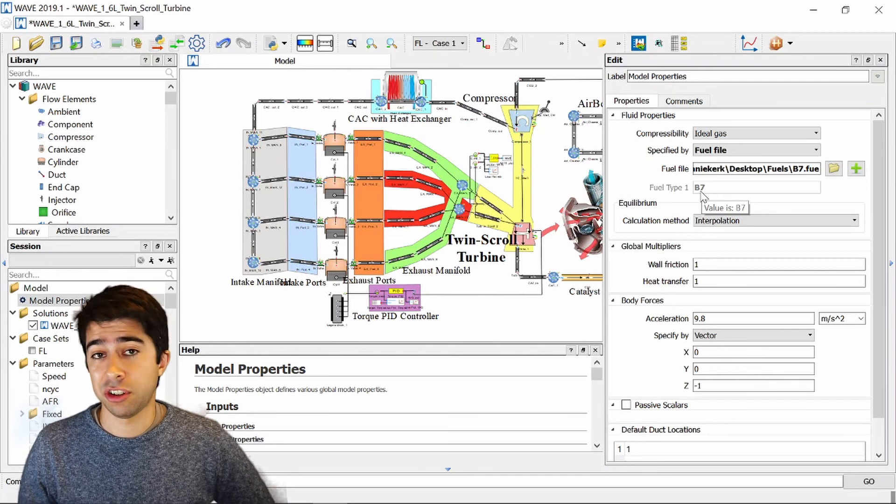
{"action": "mouse_move", "coordinate": [697, 205]}
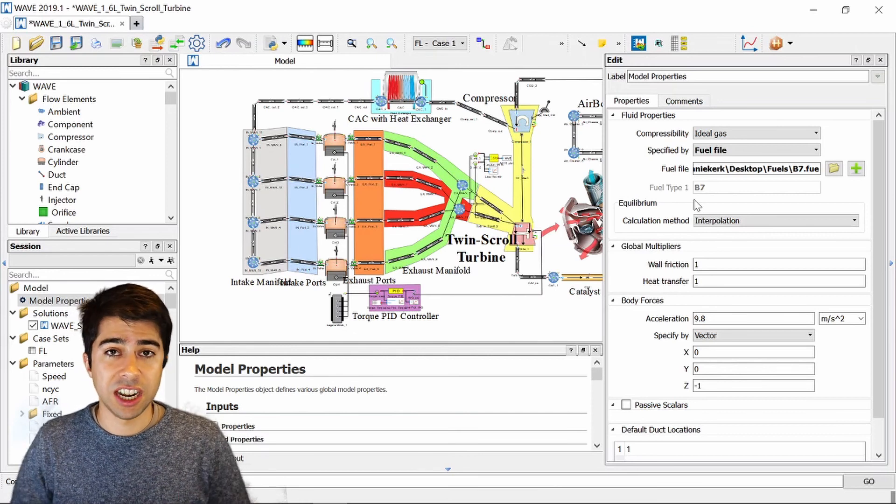
- Browse the Ricardo 2019.1 propty\data\fuels folder, selecting ethanol.dat and FAME.dat among the stock files
{"action": "left_click", "coordinate": [833, 168]}
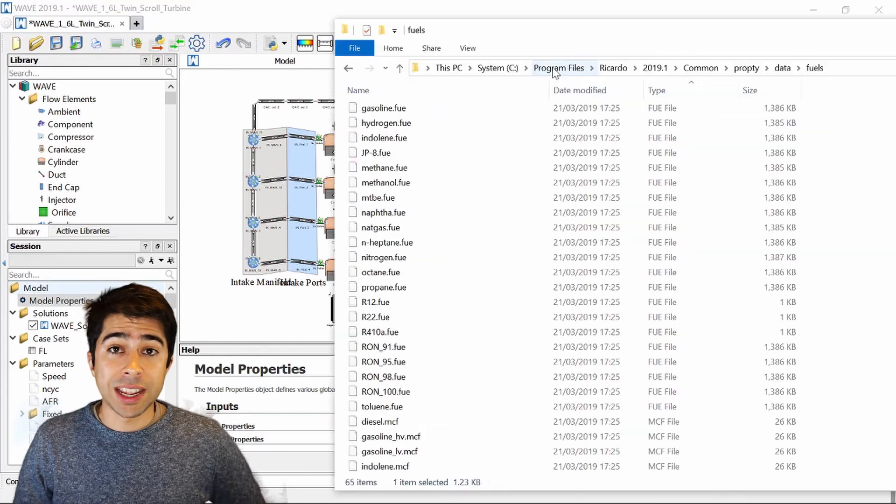
{"action": "mouse_move", "coordinate": [614, 69]}
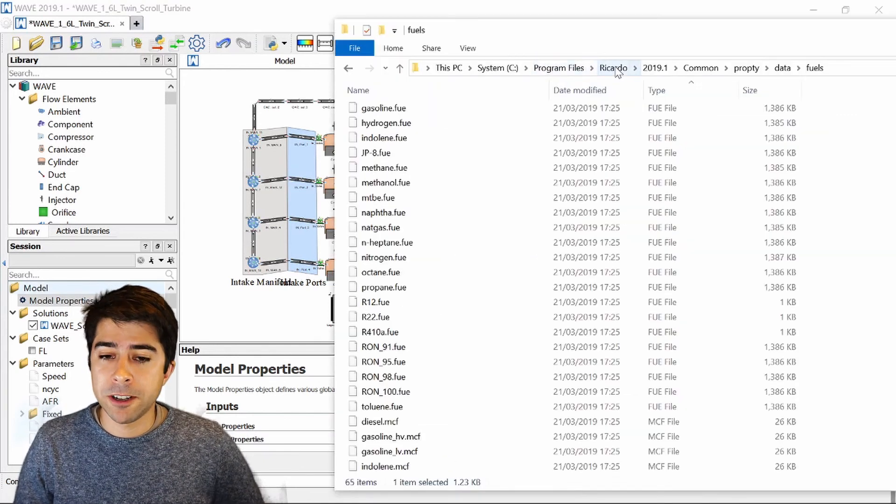
{"action": "mouse_move", "coordinate": [655, 68]}
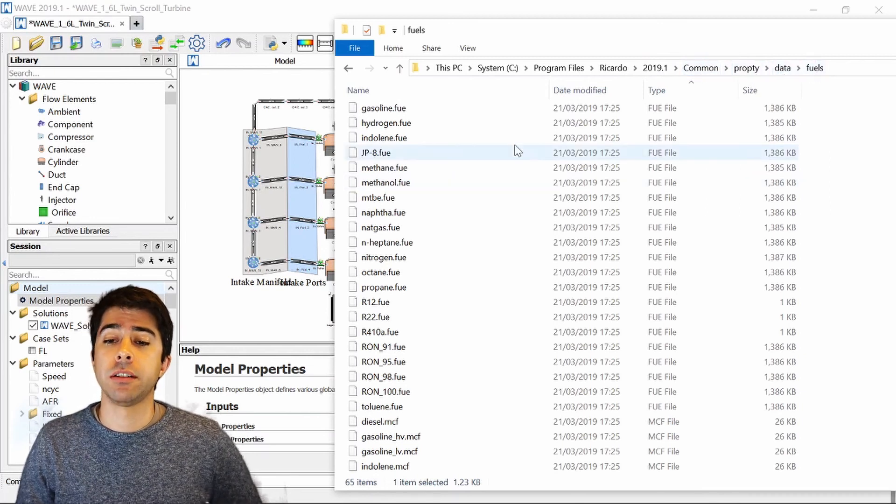
{"action": "left_click", "coordinate": [386, 122]}
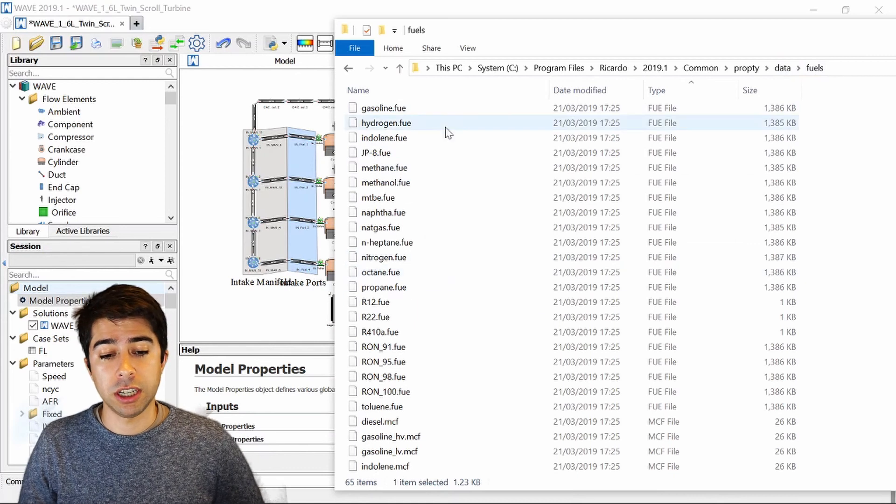
{"action": "mouse_move", "coordinate": [386, 122]}
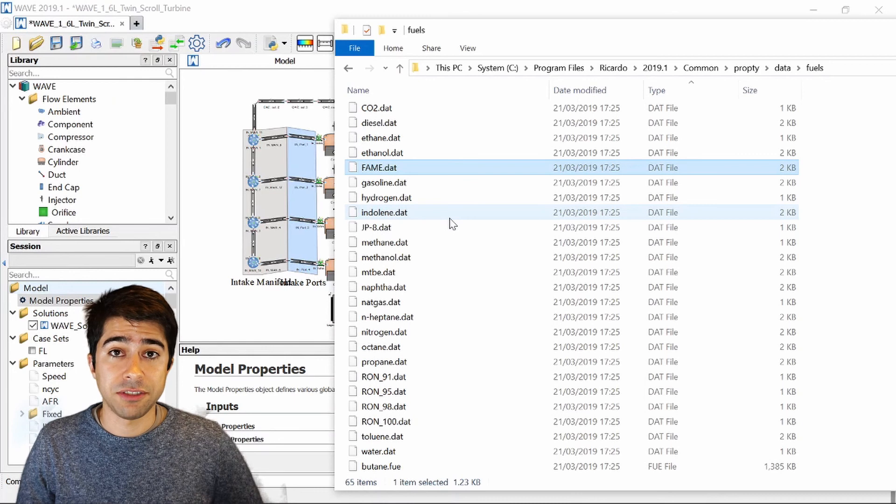
{"action": "mouse_move", "coordinate": [399, 242]}
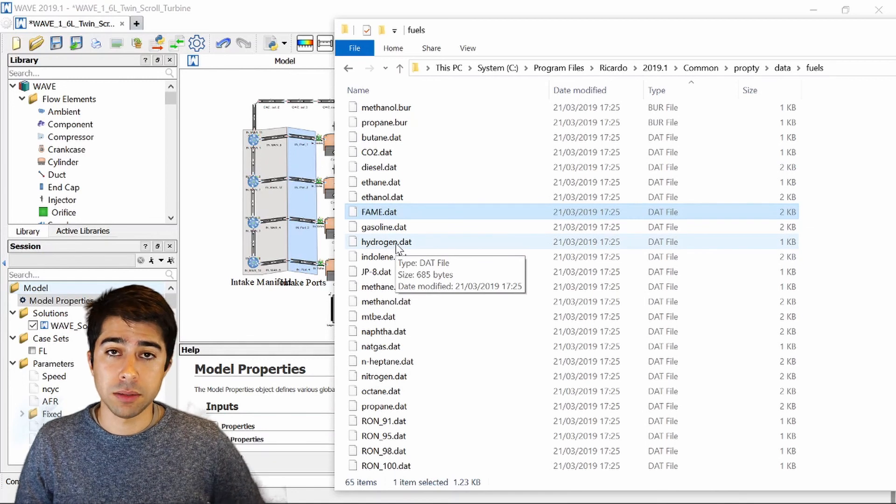
{"action": "left_click", "coordinate": [382, 197]}
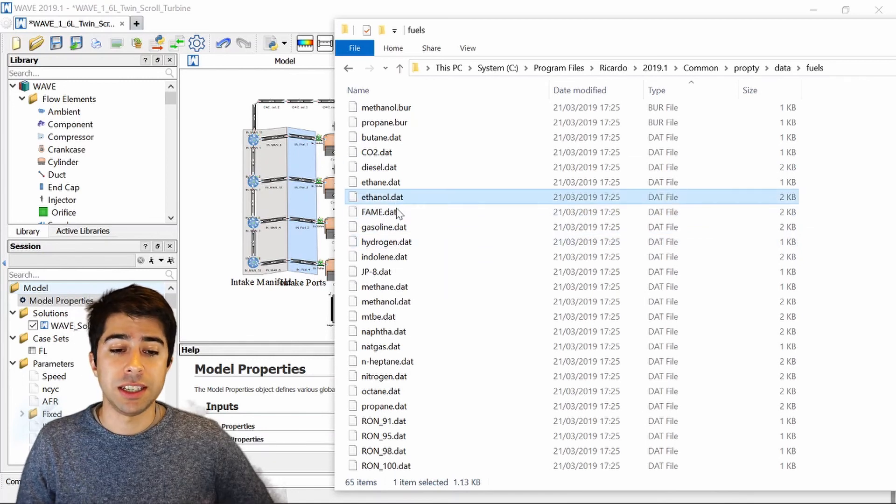
{"action": "left_click", "coordinate": [380, 211]}
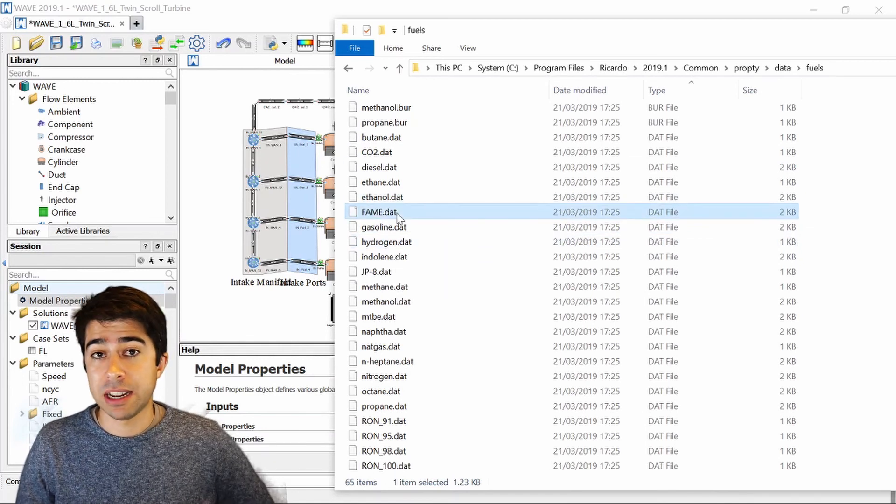